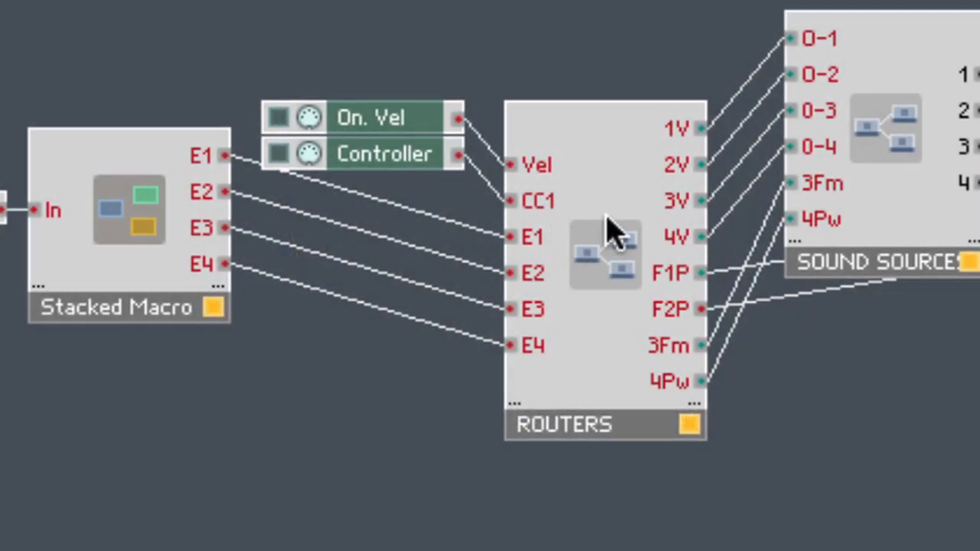
mouse_move(456, 230)
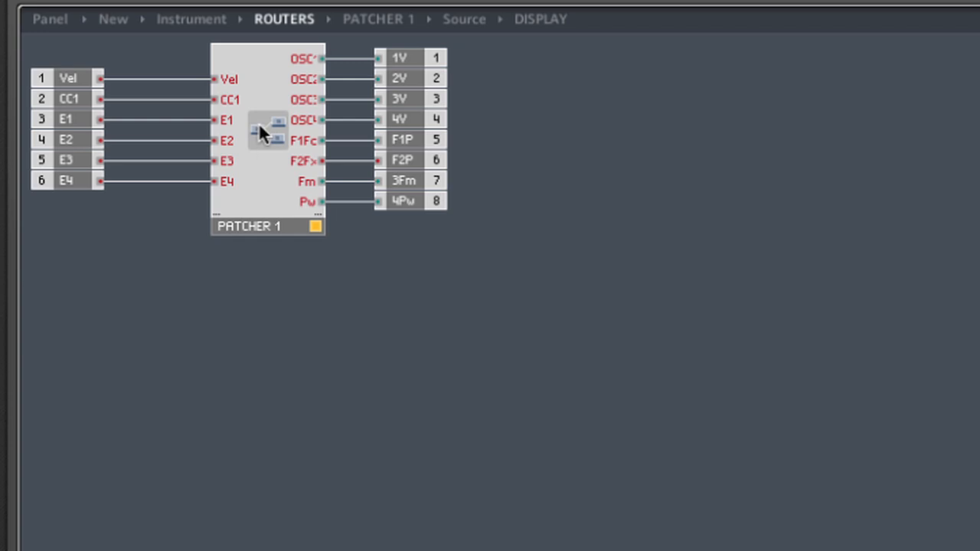
- Dive into the ROUTERS macro and down through PATCHER 1 to its Source macro
double_click(268, 130)
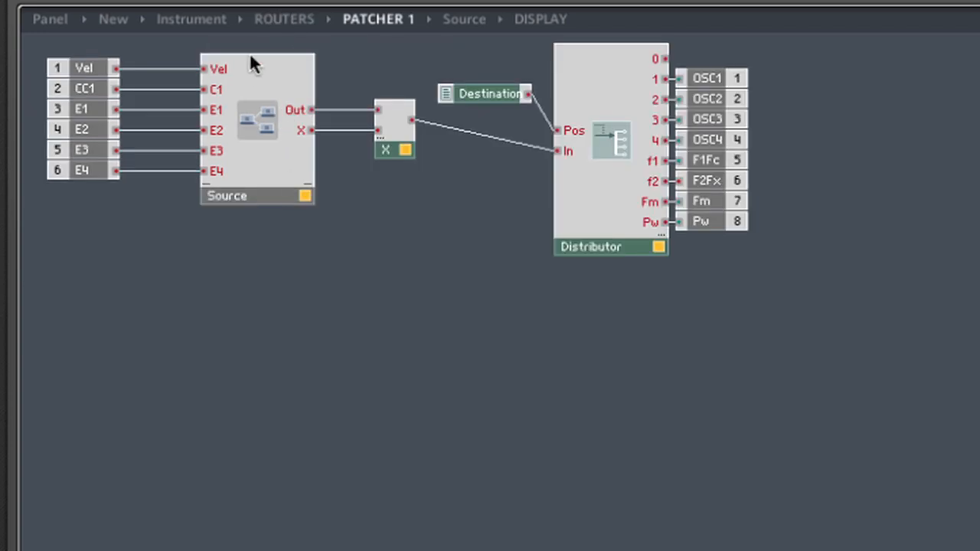
mouse_move(797, 241)
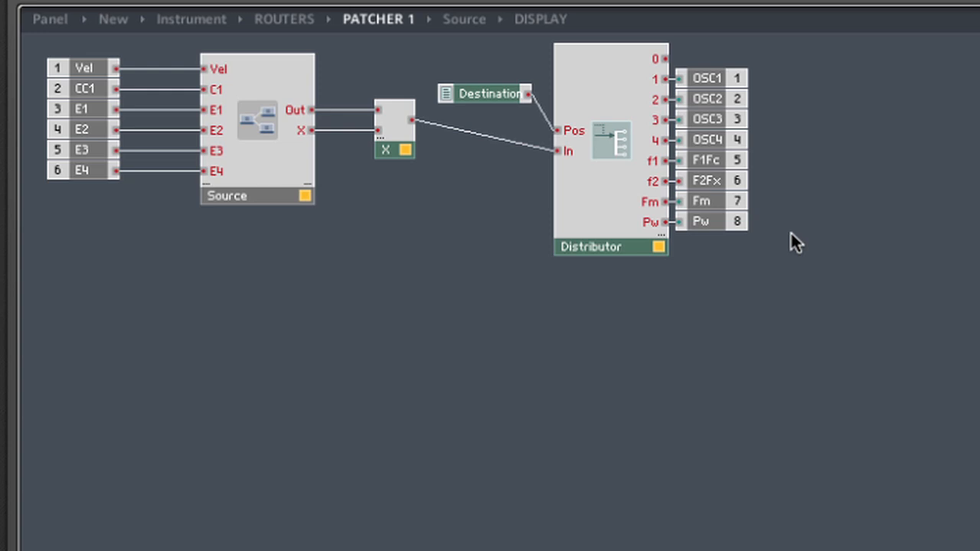
mouse_move(628, 37)
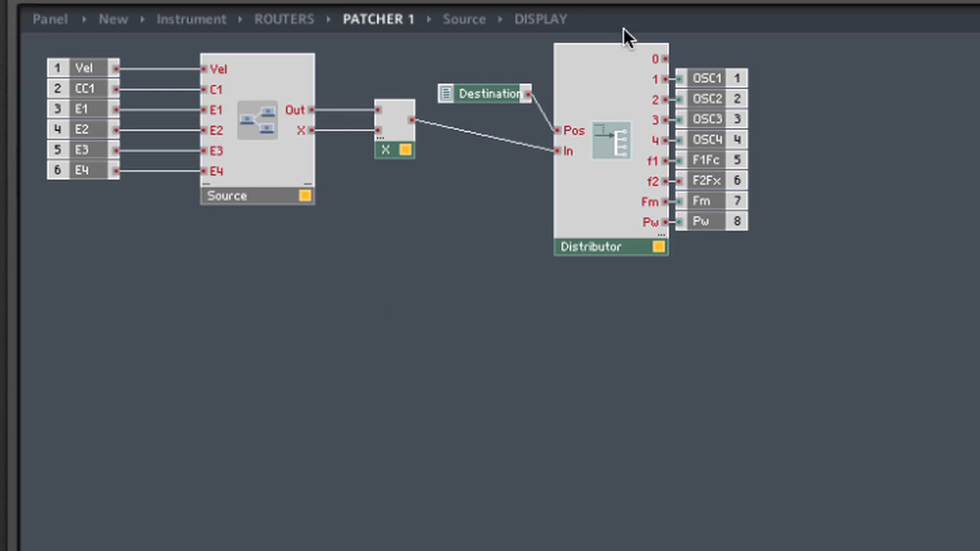
mouse_move(306, 87)
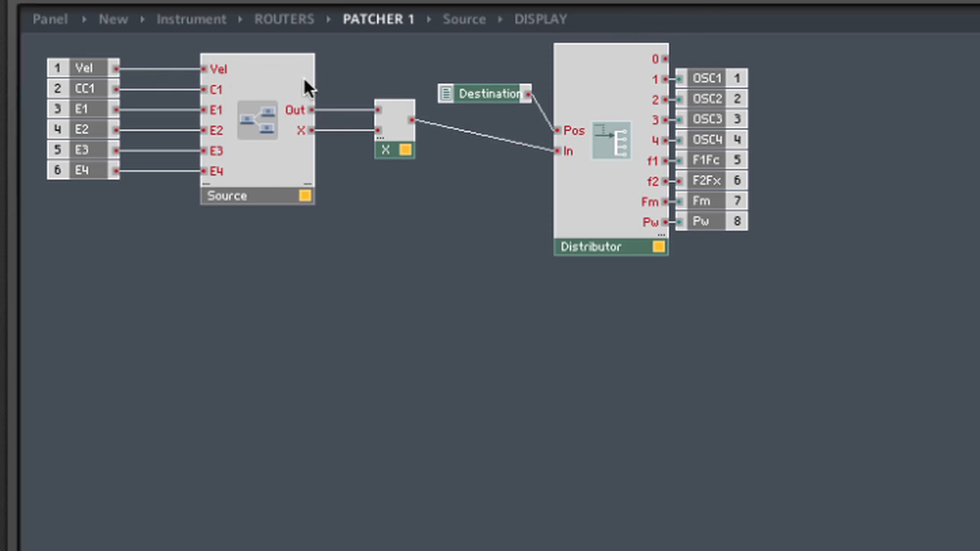
mouse_move(318, 119)
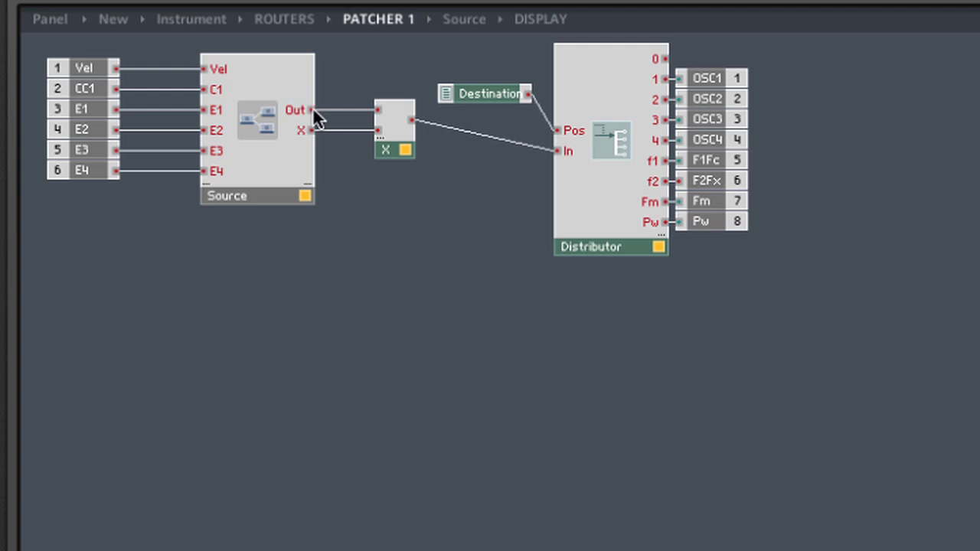
mouse_move(383, 142)
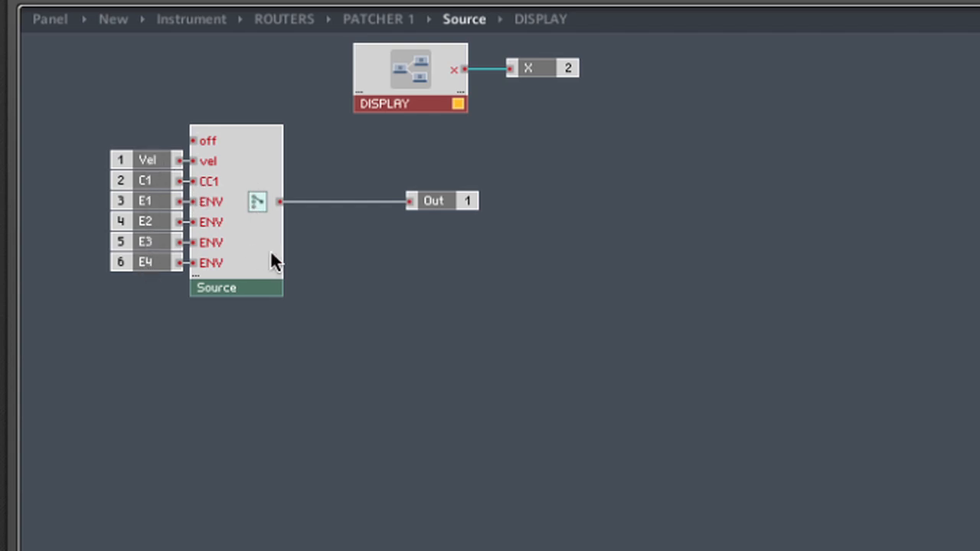
left_click(410, 73)
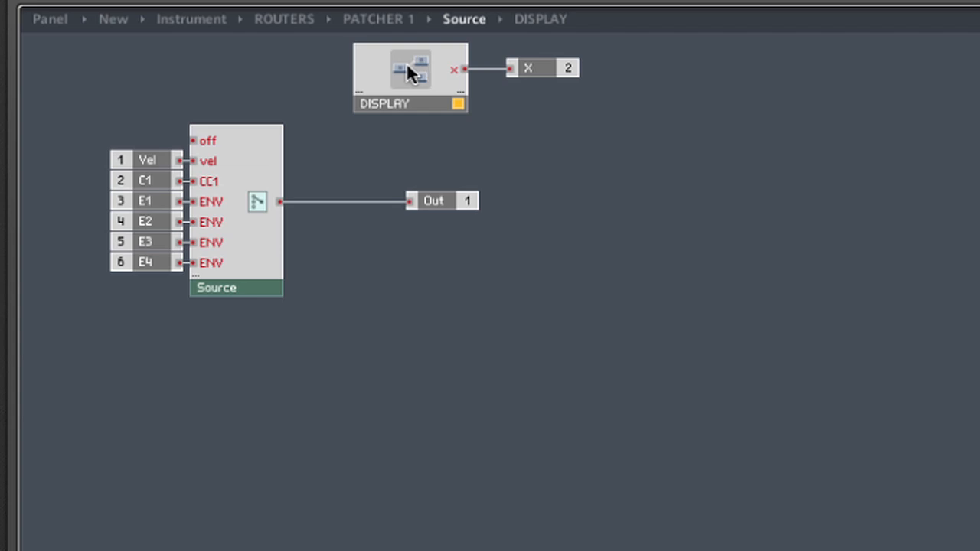
mouse_move(406, 71)
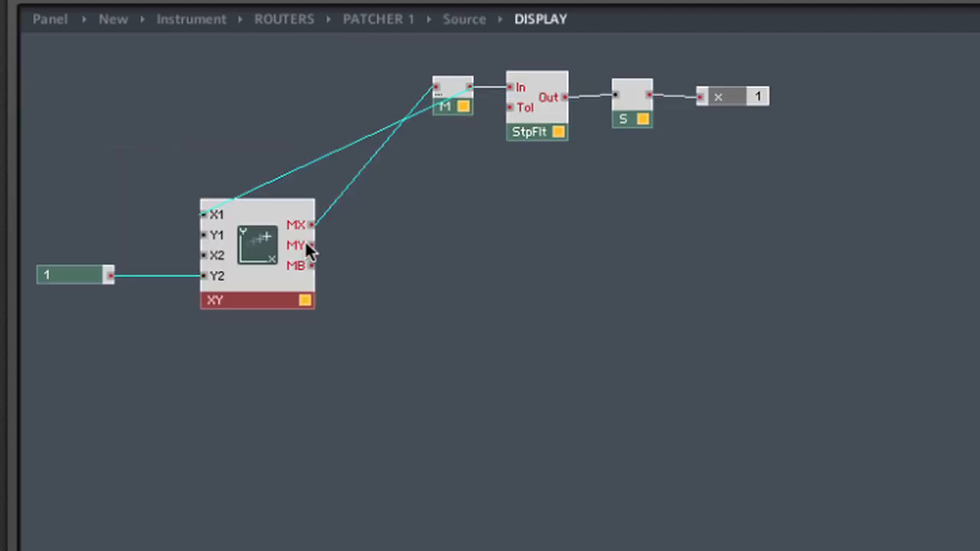
mouse_move(417, 85)
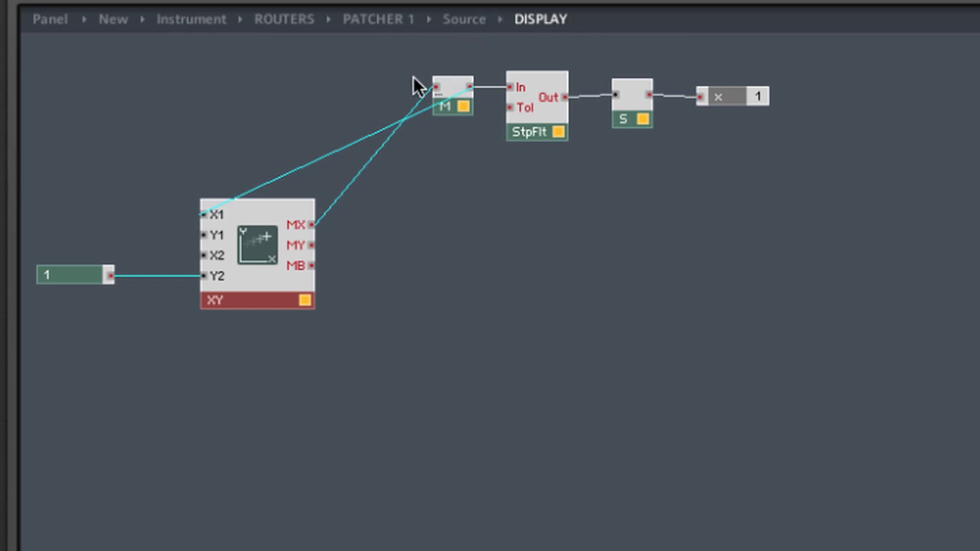
mouse_move(360, 153)
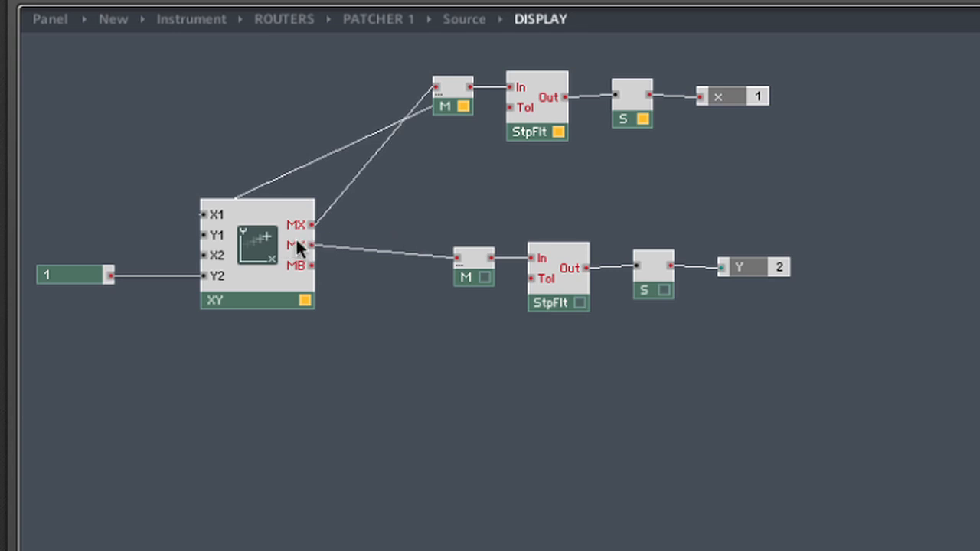
mouse_move(211, 226)
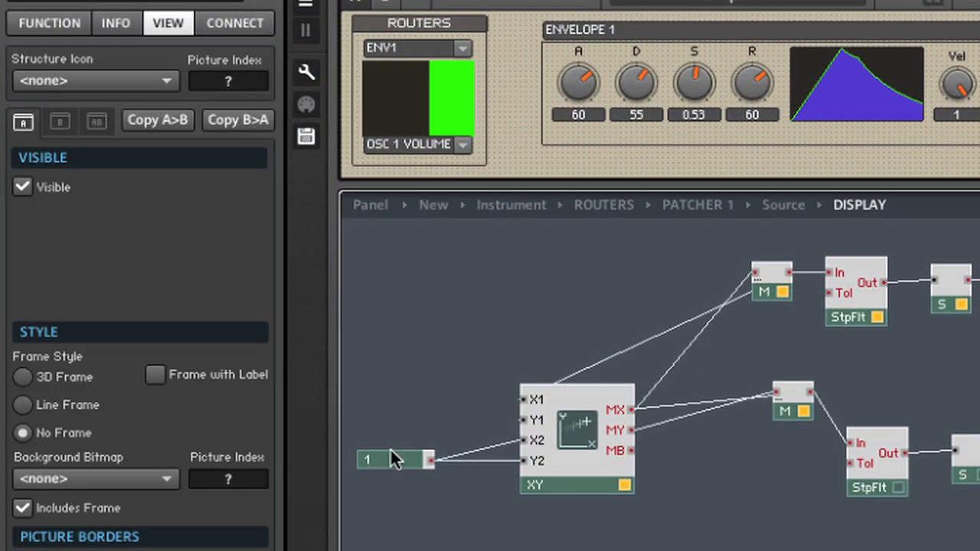
- Select the constant 1 module feeding X2 and Y2 and show its Function settings
left_click(49, 23)
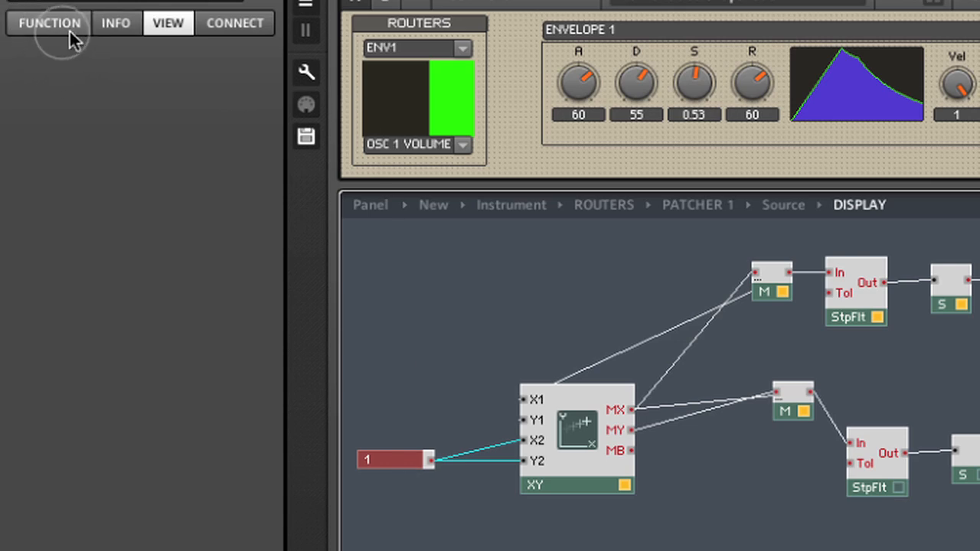
left_click(49, 23)
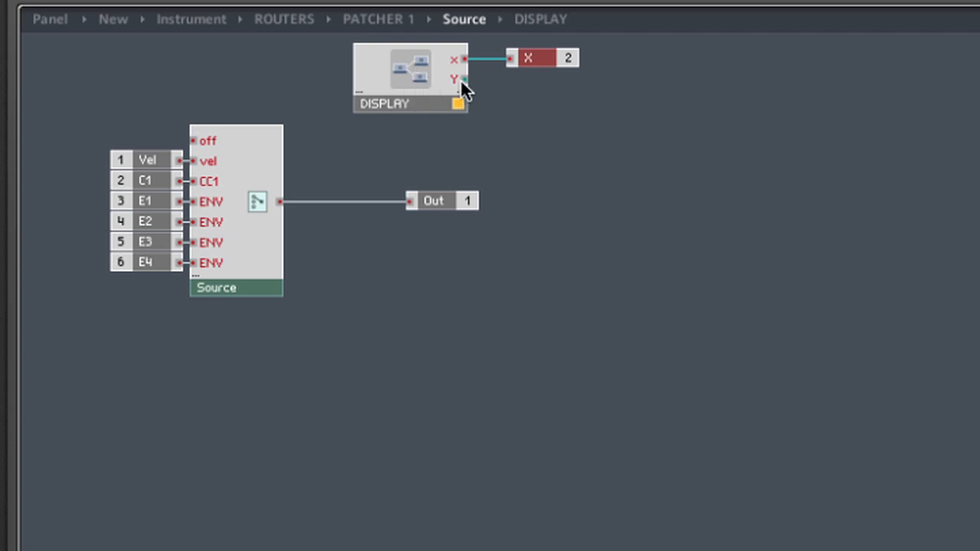
mouse_move(547, 155)
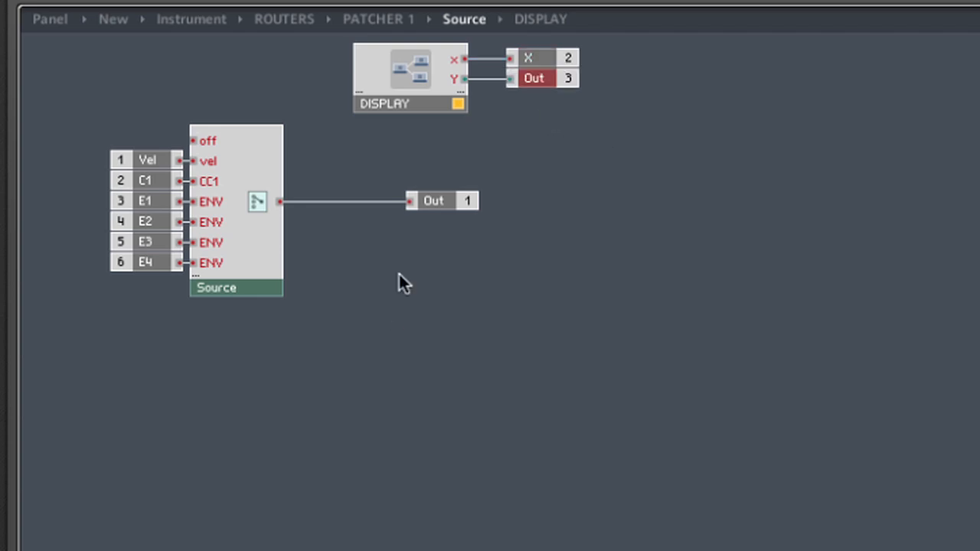
- Route the DISPLAY macro's new Y port to a third Source output
left_click(378, 19)
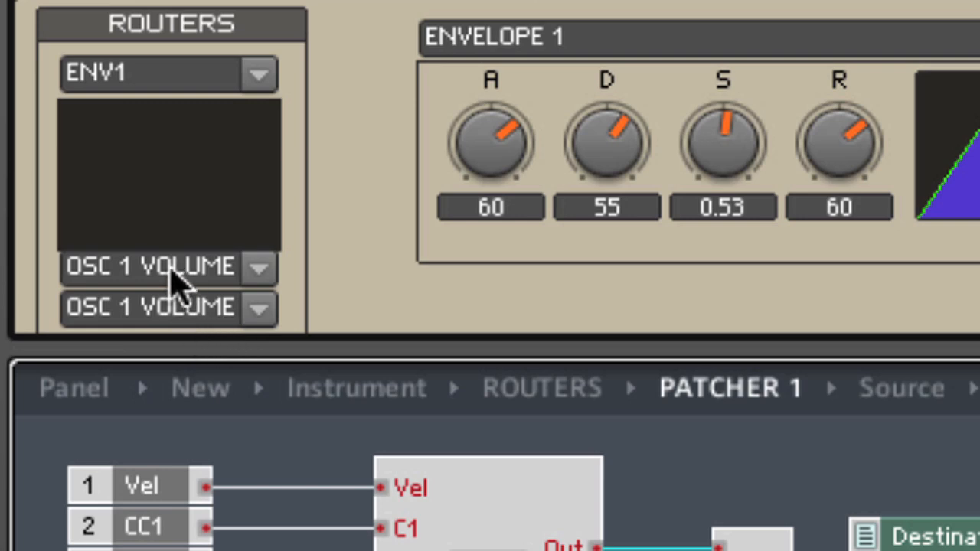
mouse_move(115, 272)
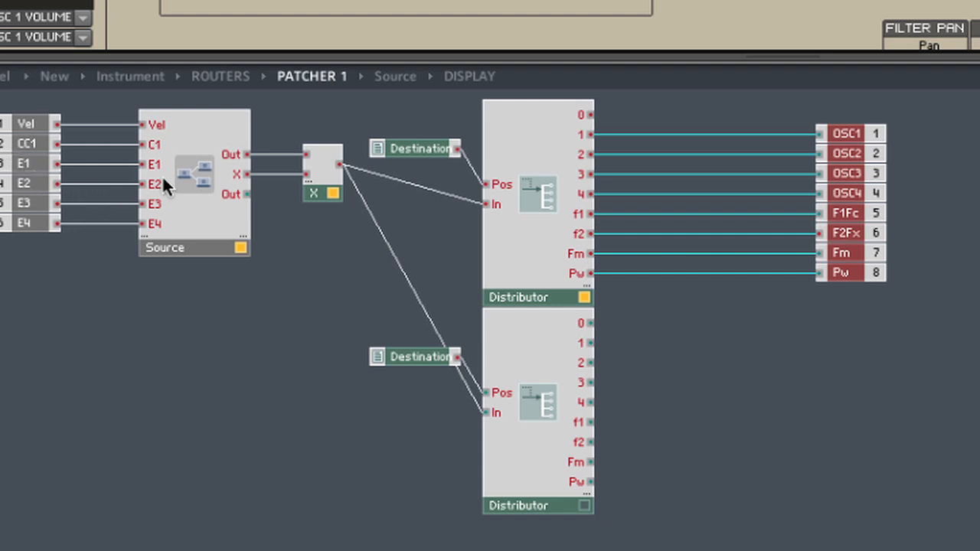
mouse_move(541, 237)
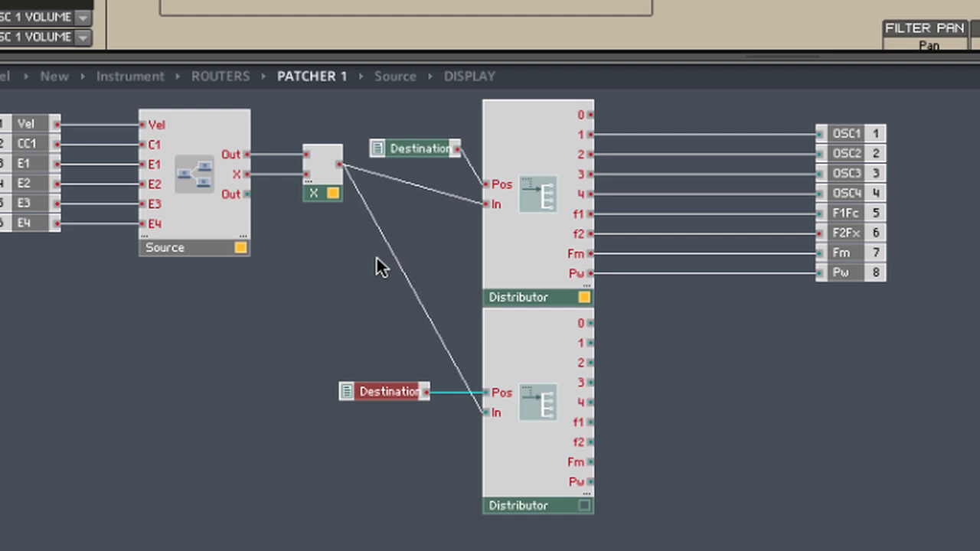
mouse_move(409, 277)
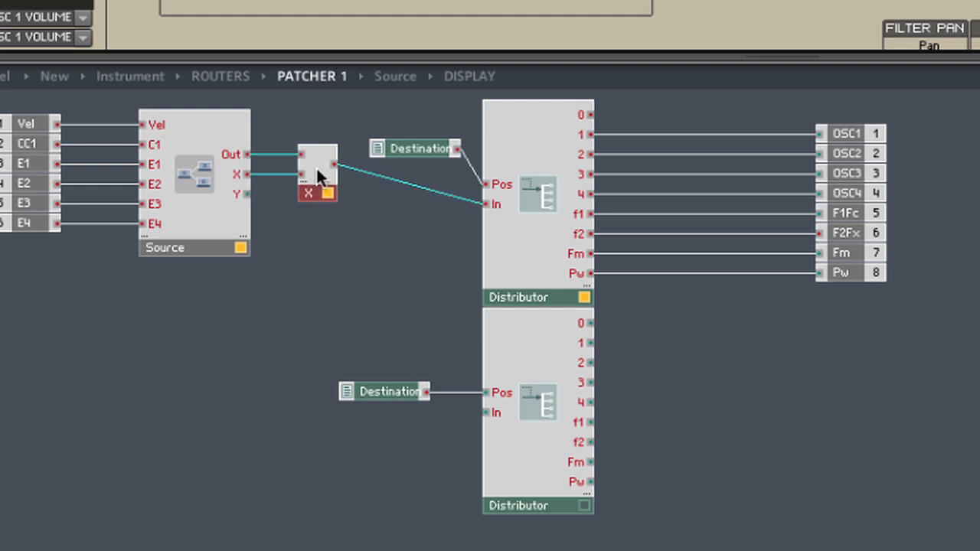
- Insert a second multiplier and feed its output into the second Distributor's In
right_click(321, 180)
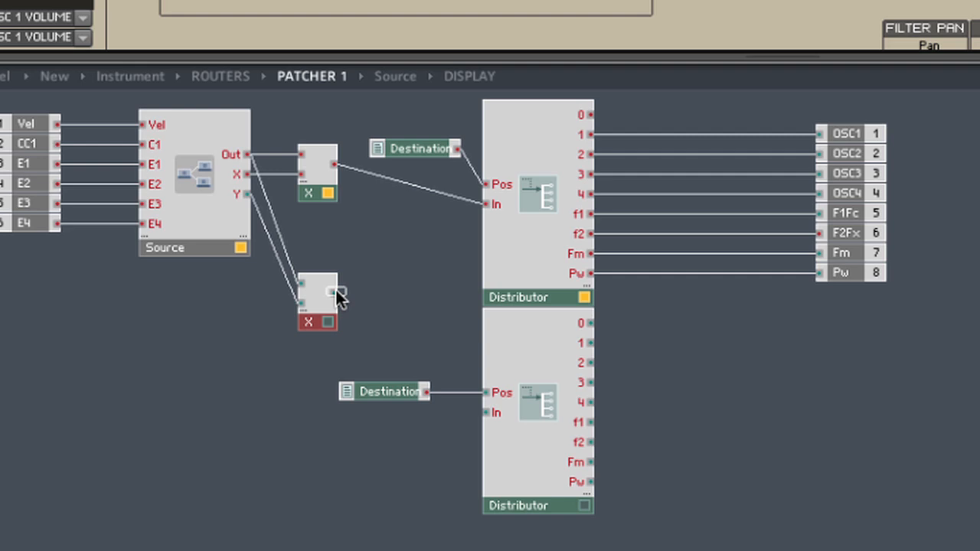
left_click_drag(335, 295, 471, 411)
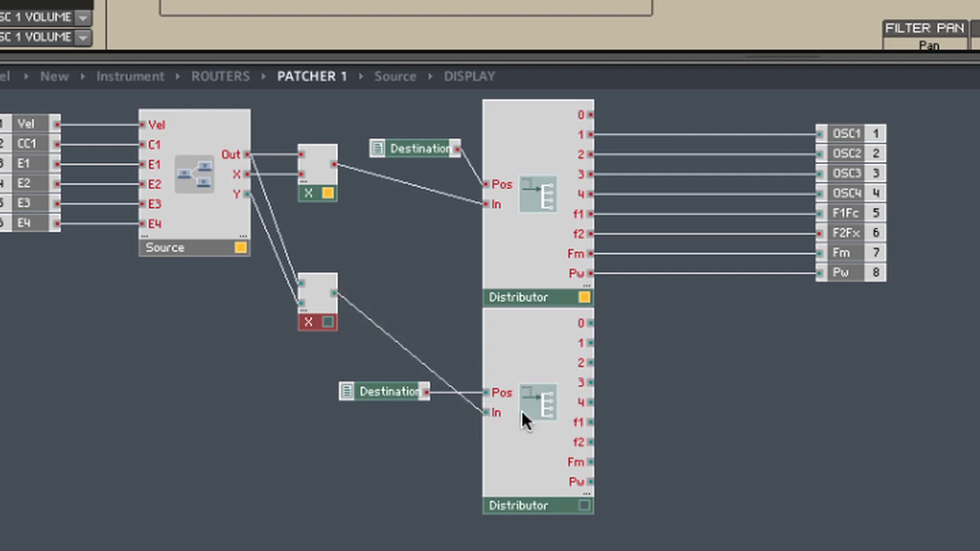
mouse_move(651, 161)
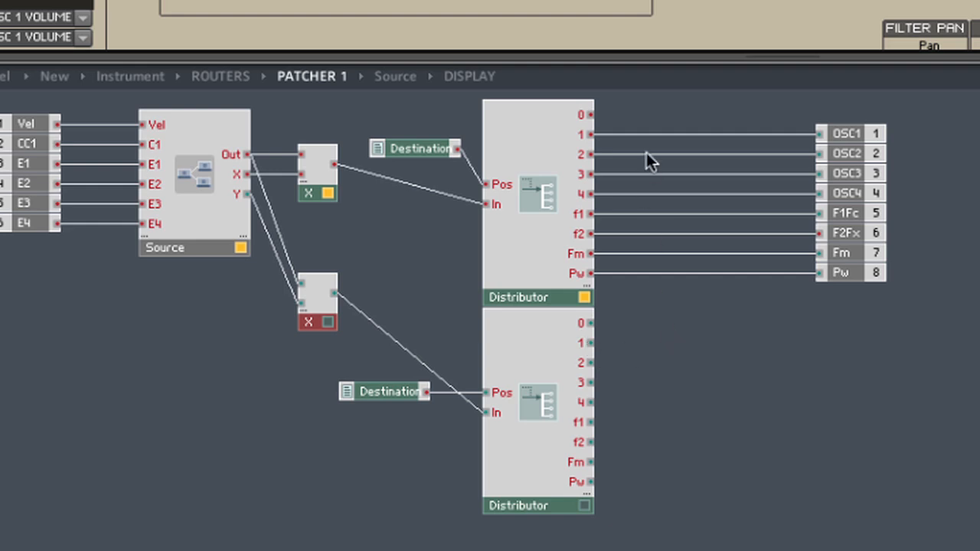
mouse_move(612, 146)
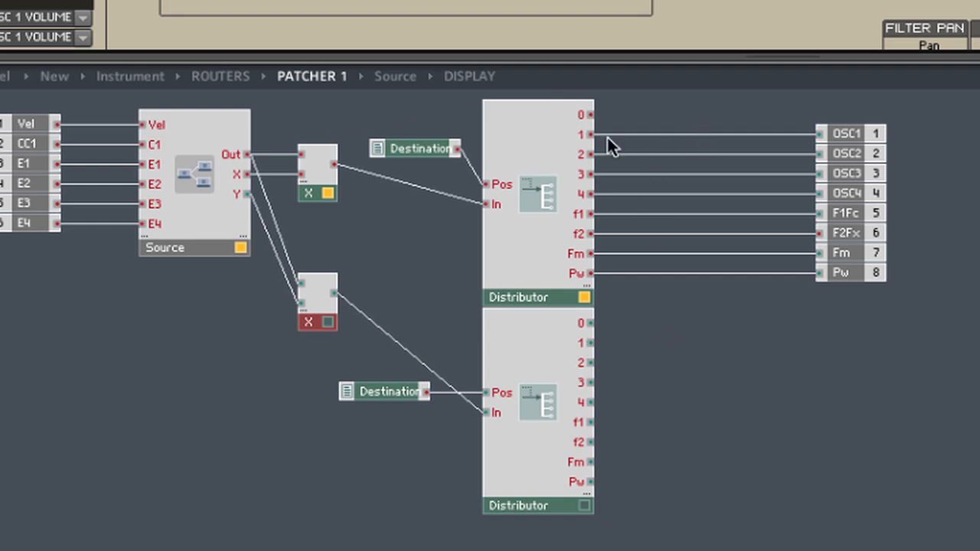
mouse_move(541, 345)
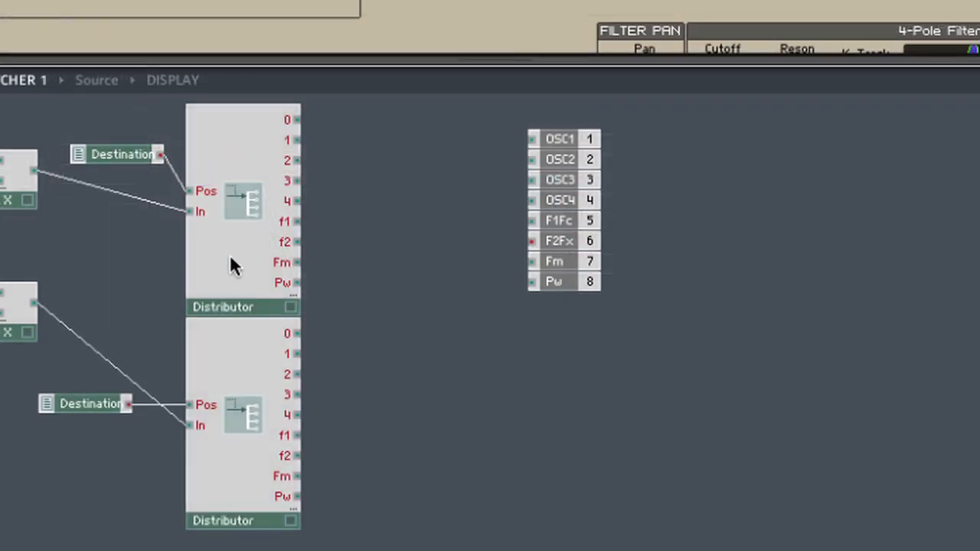
mouse_move(245, 215)
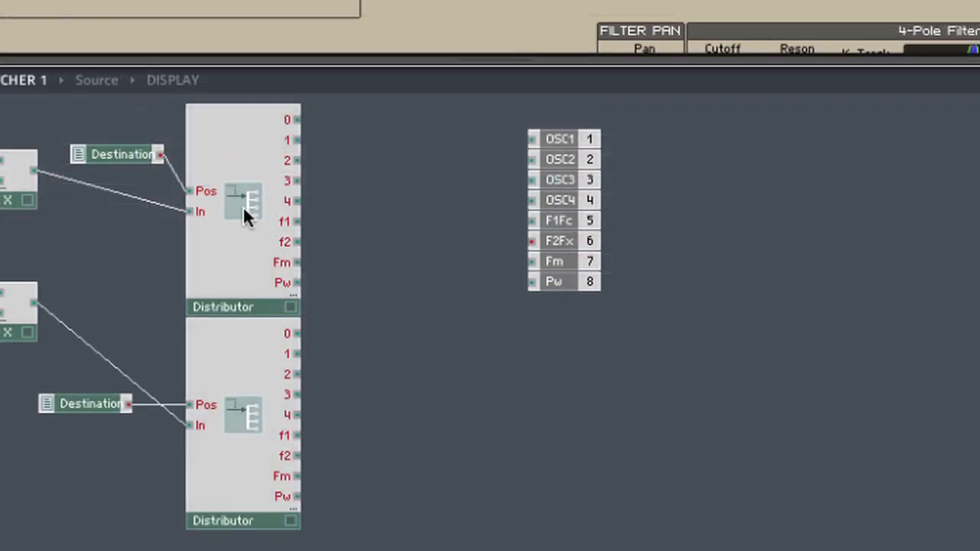
mouse_move(264, 161)
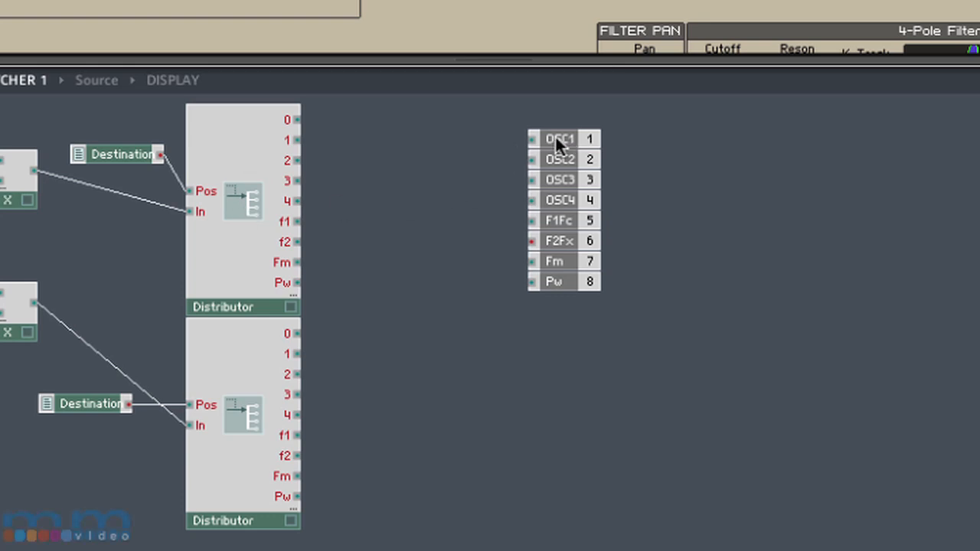
- Insert an Add module to sum matching Distributor outputs
right_click(559, 142)
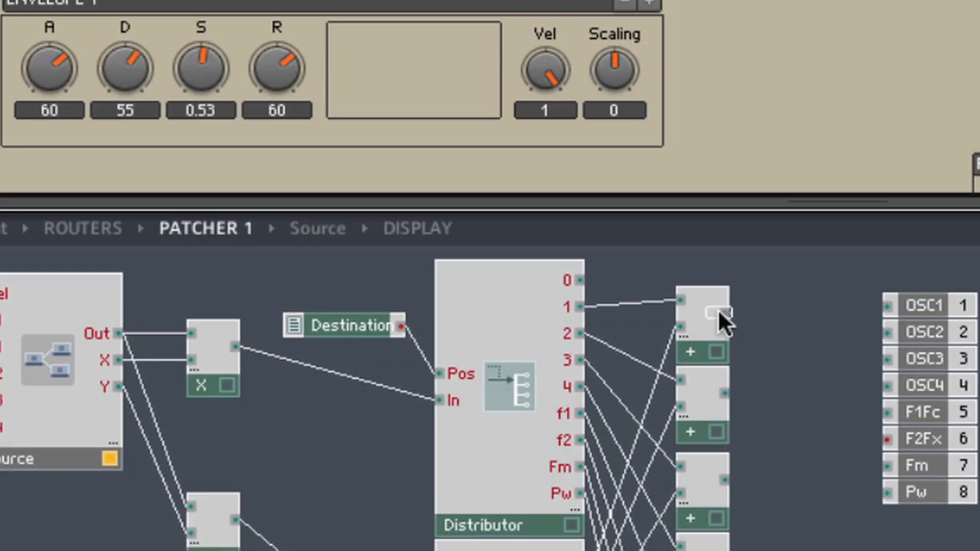
- Return to the panel and select the XY display to show its Function properties
left_click(720, 314)
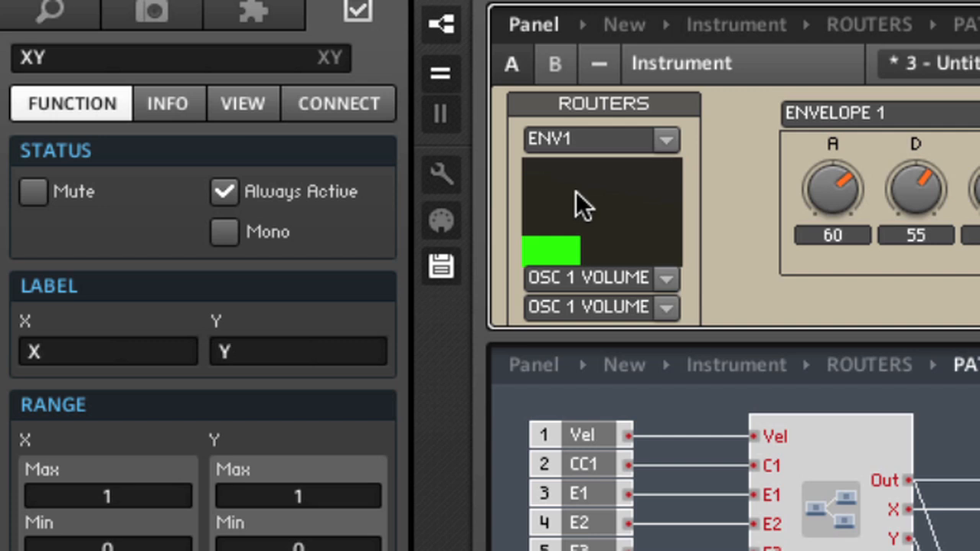
left_click(243, 103)
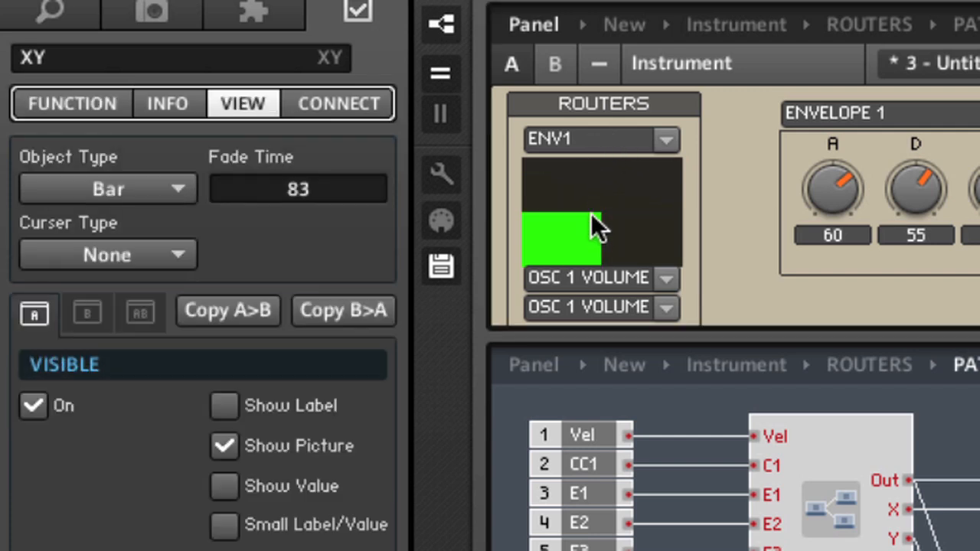
- Set the XY display's Curser Type from None to Big
left_click(107, 255)
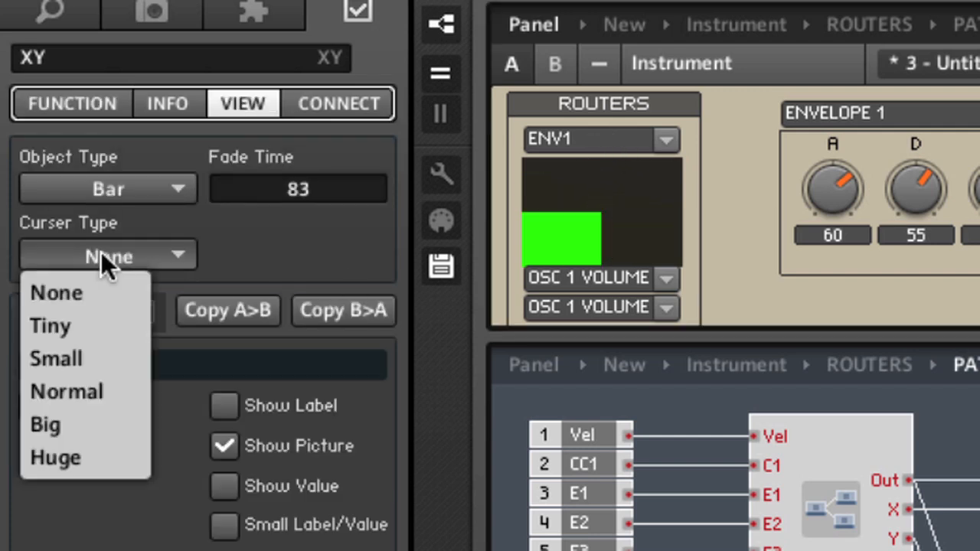
left_click(44, 424)
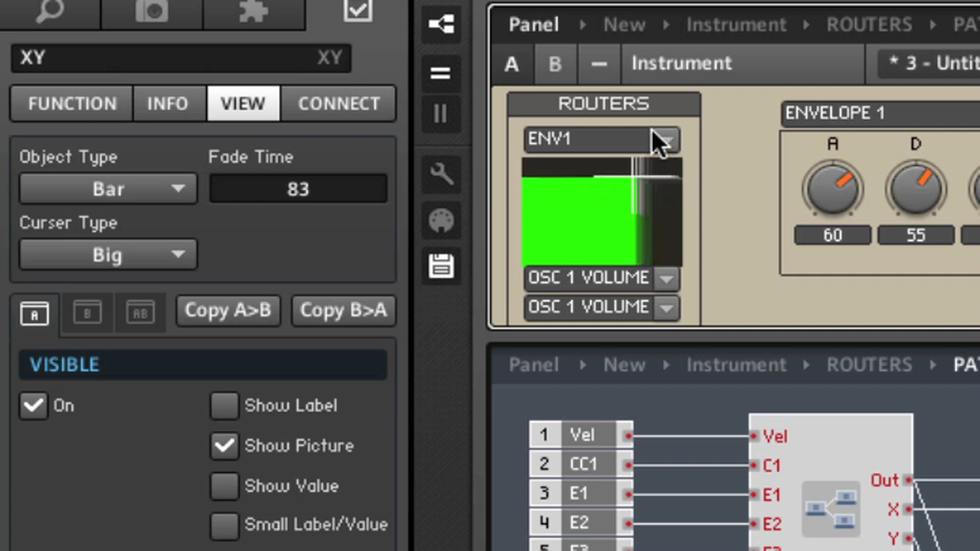
left_click_drag(635, 154, 636, 207)
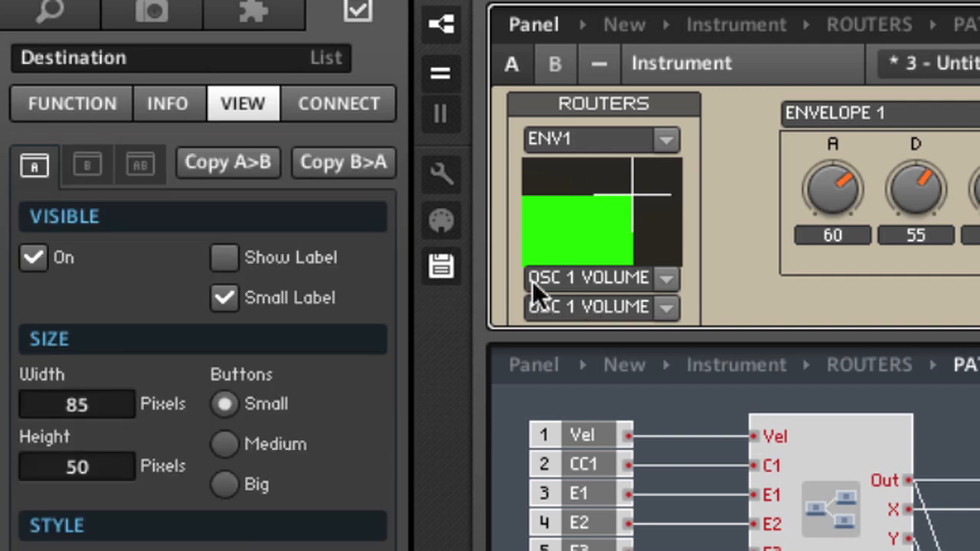
mouse_move(624, 290)
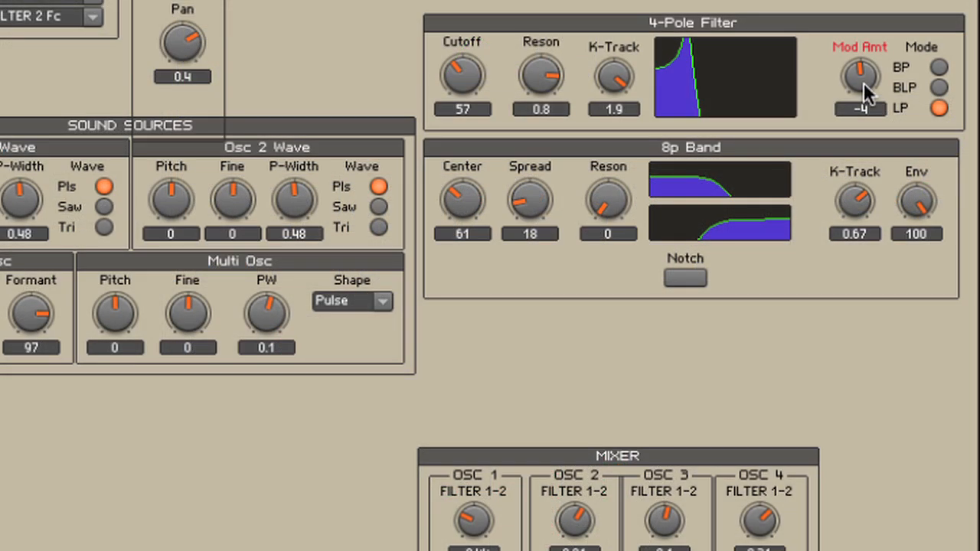
- Adjust the 4-Pole Filter's Mod Amt to -4
left_click_drag(860, 76, 860, 38)
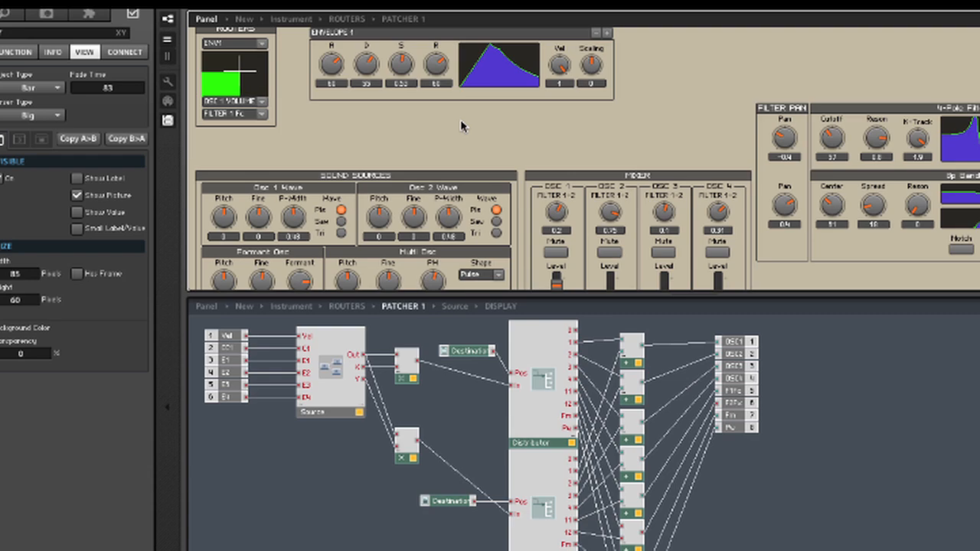
mouse_move(216, 120)
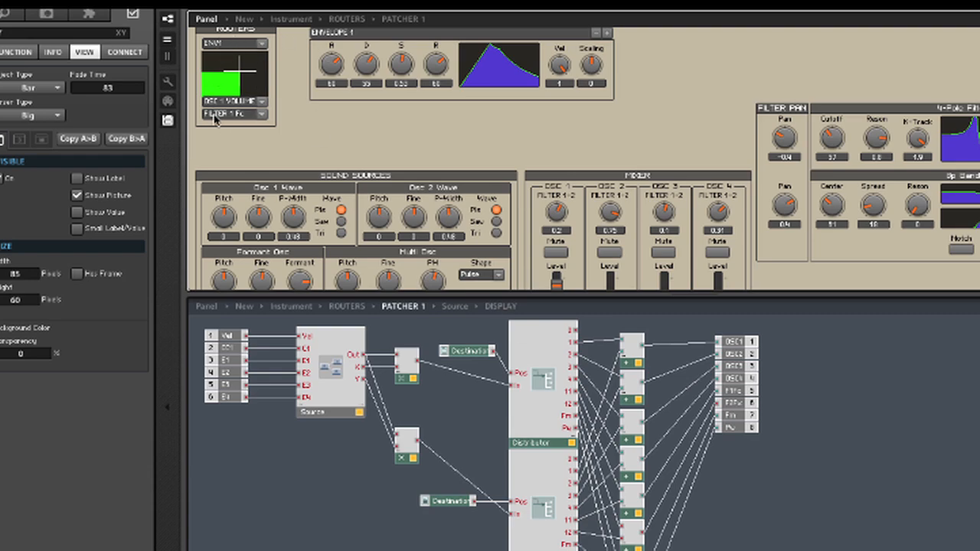
mouse_move(262, 119)
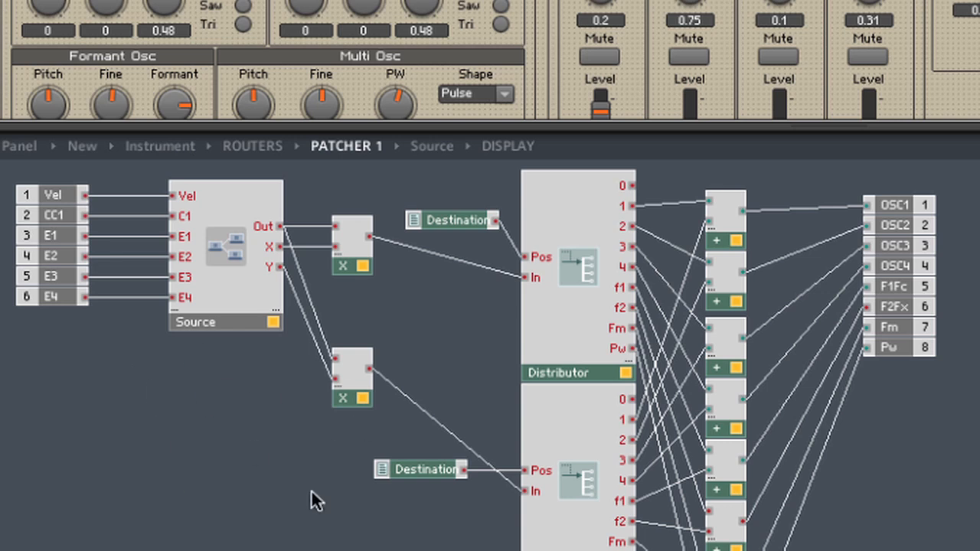
mouse_move(198, 391)
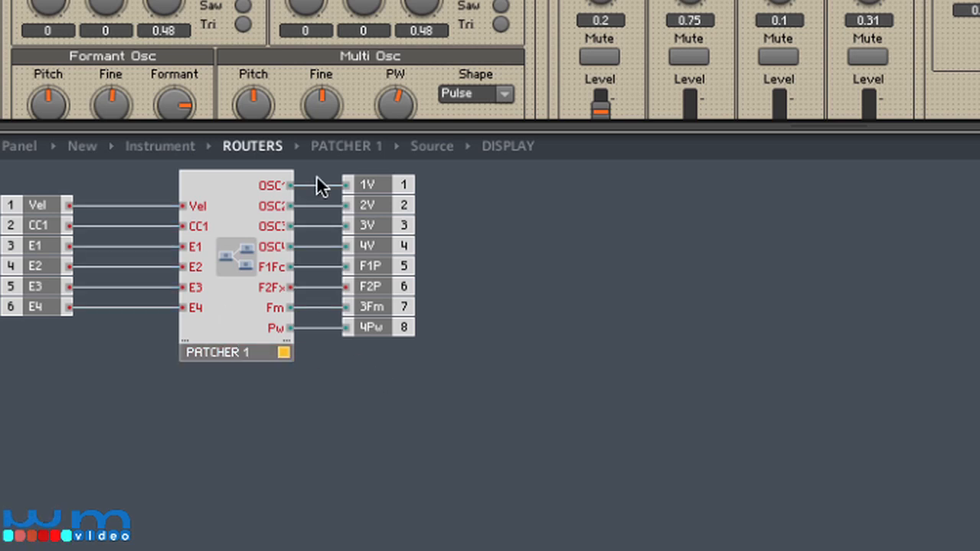
mouse_move(393, 369)
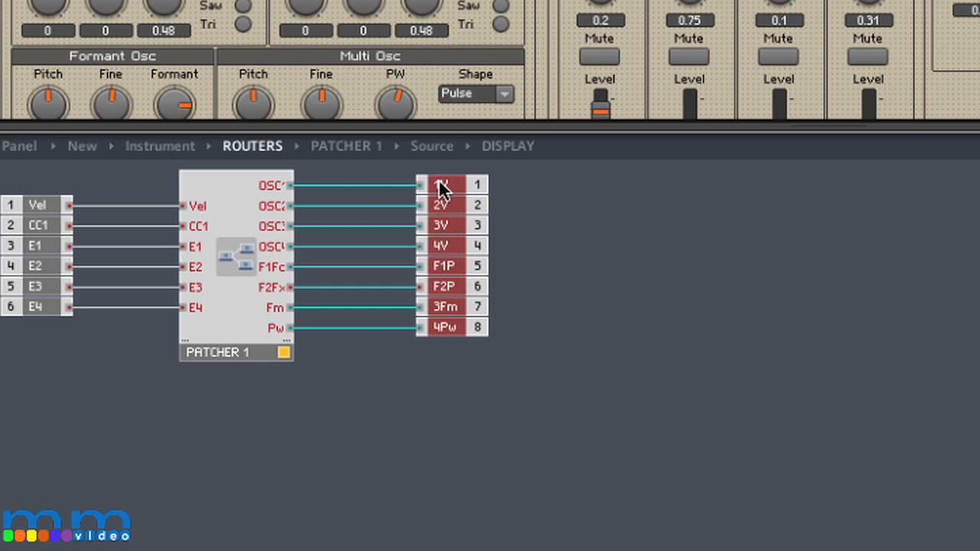
- Move the eight output ports right and bring up PATCHER 1's commands to duplicate it
left_click_drag(444, 184, 605, 184)
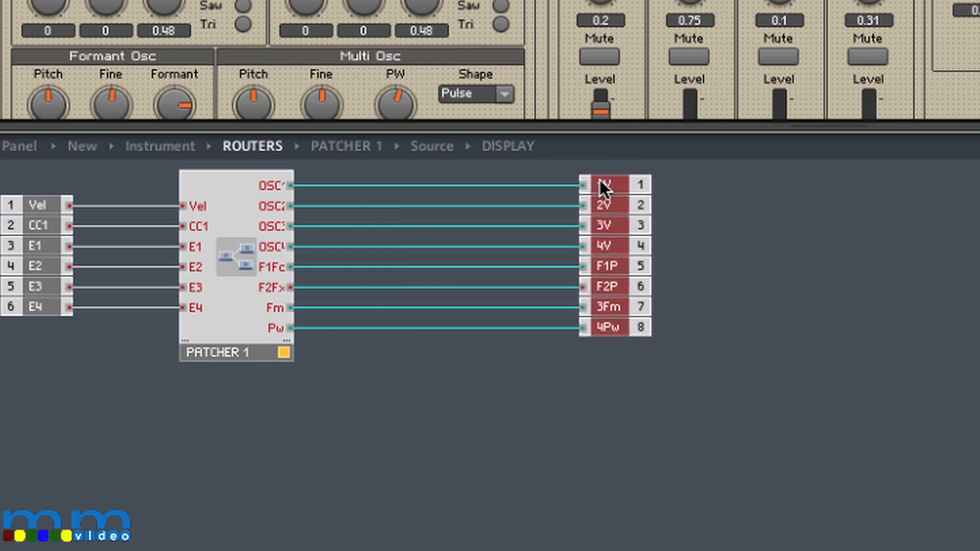
mouse_move(161, 280)
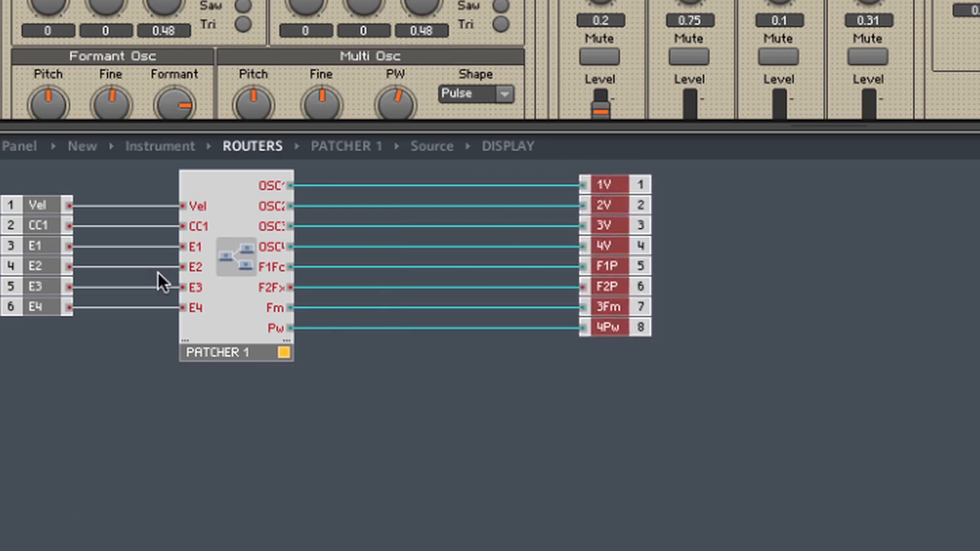
mouse_move(243, 232)
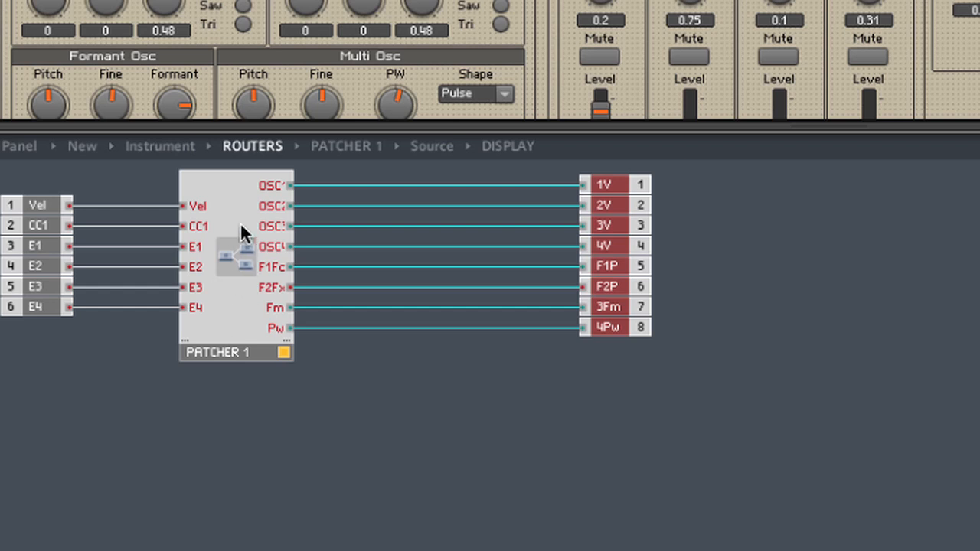
right_click(238, 237)
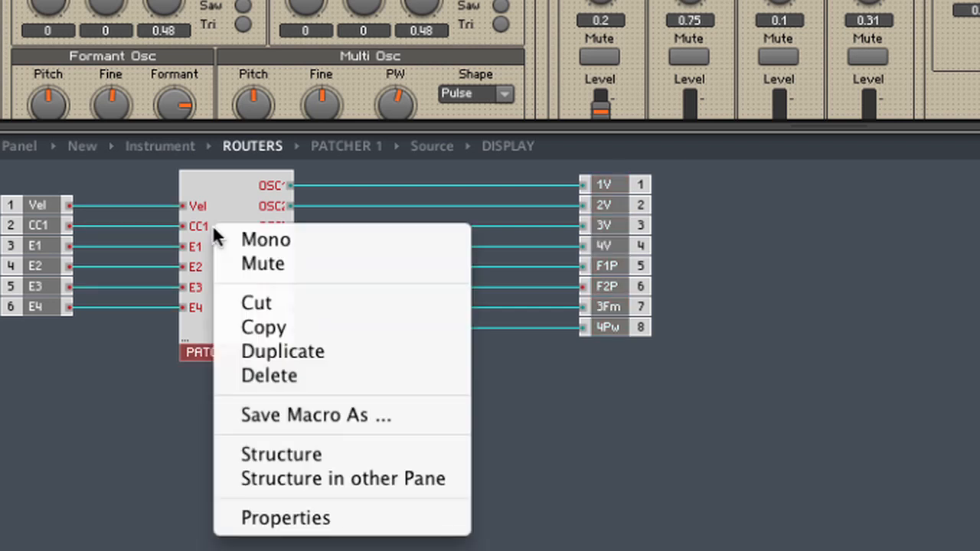
mouse_move(269, 375)
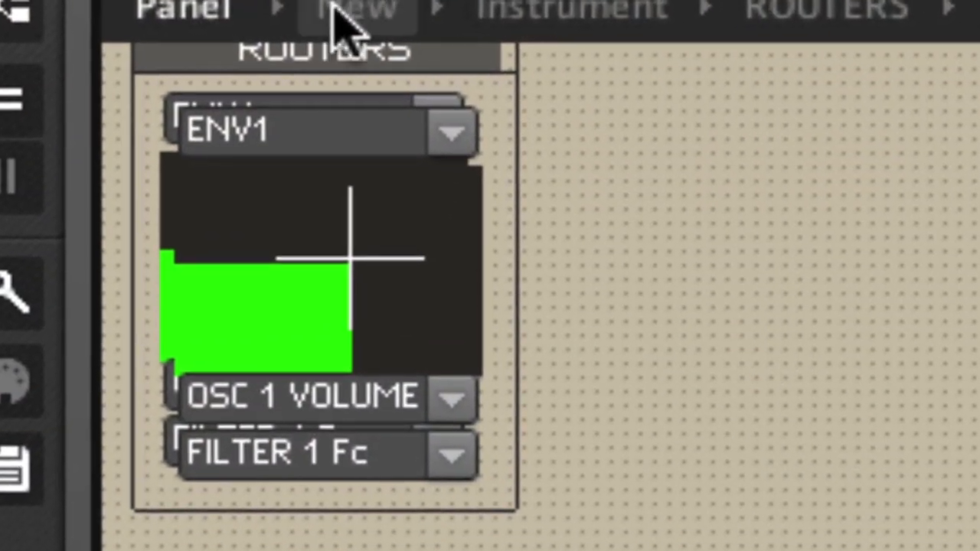
mouse_move(348, 165)
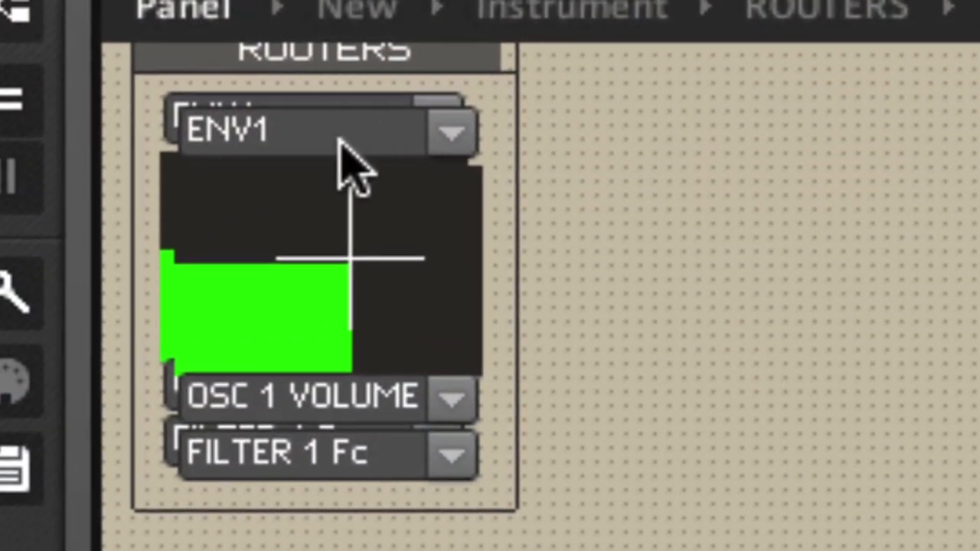
mouse_move(299, 337)
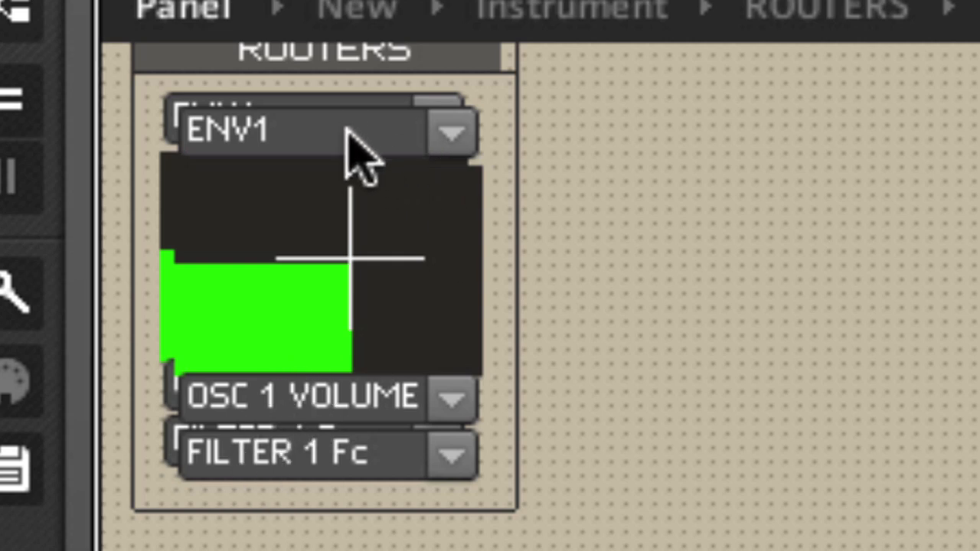
mouse_move(314, 418)
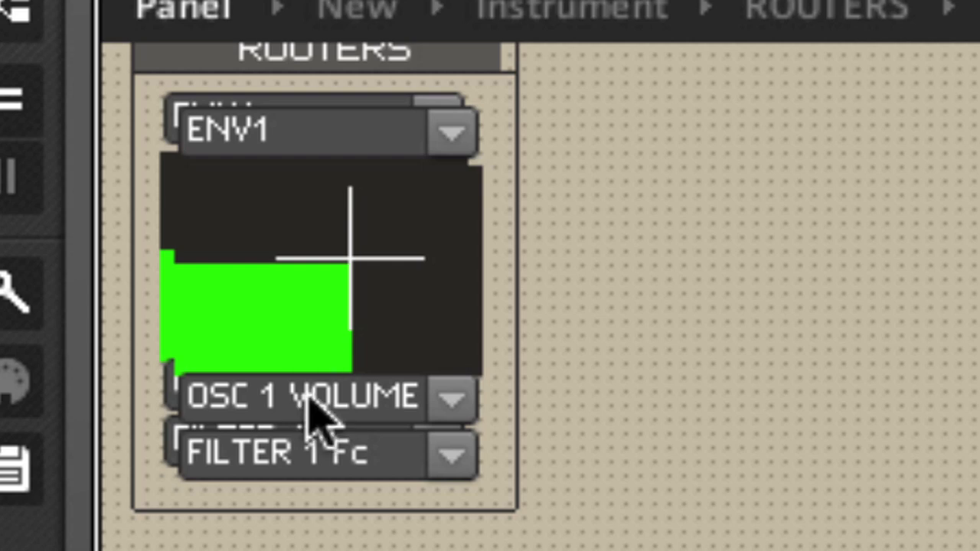
mouse_move(321, 452)
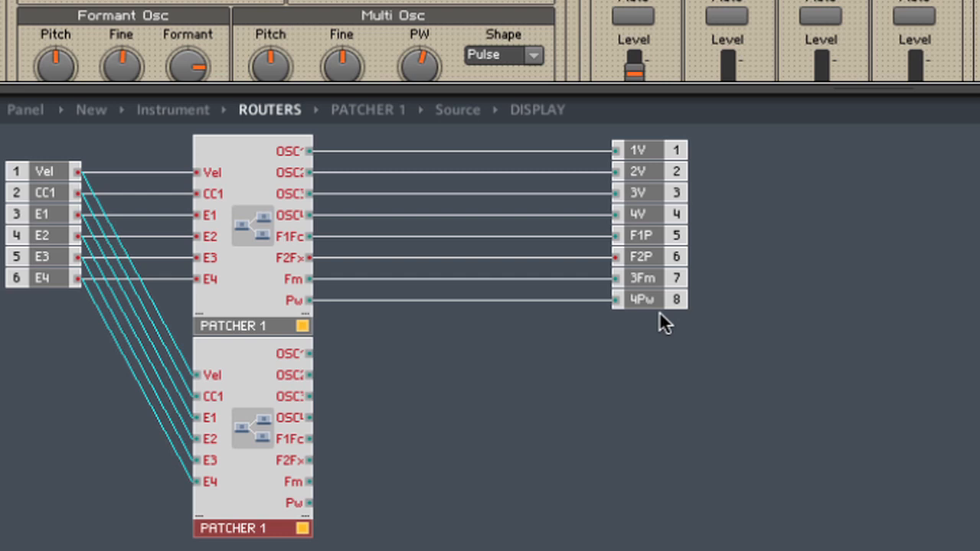
mouse_move(432, 100)
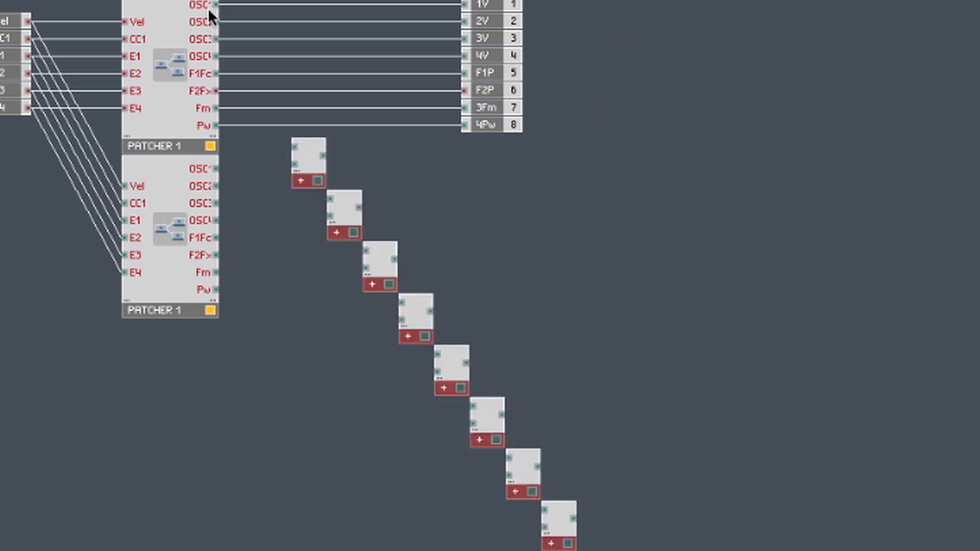
- Position the stack of eight adders between the patchers and the output ports
left_click_drag(213, 4, 302, 149)
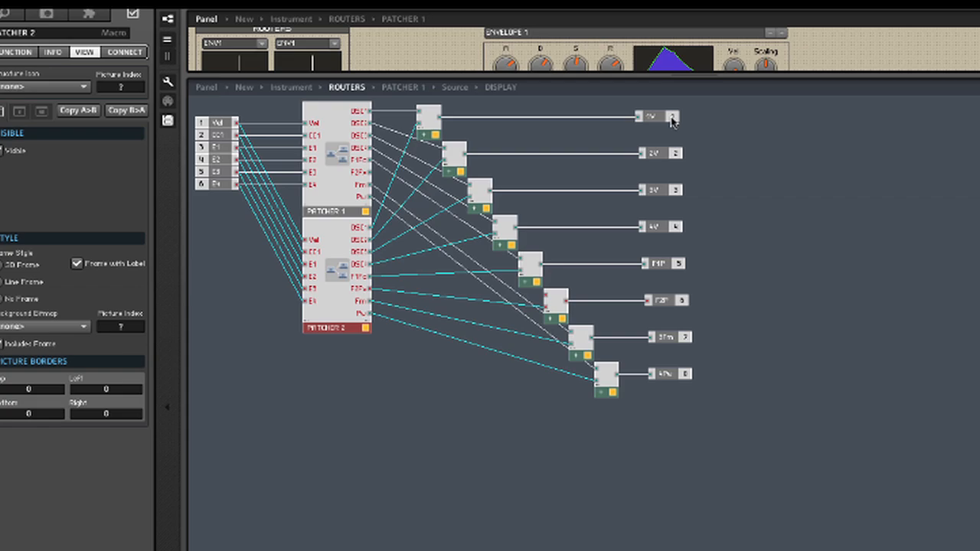
mouse_move(375, 75)
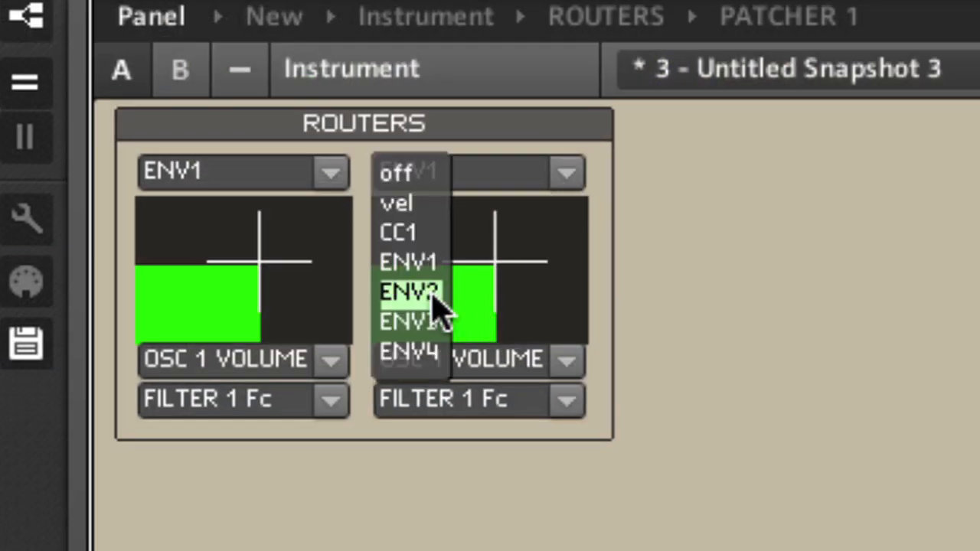
- Set the second router's source to ENV2 and a destination to FILTER 2 Fc
left_click(409, 293)
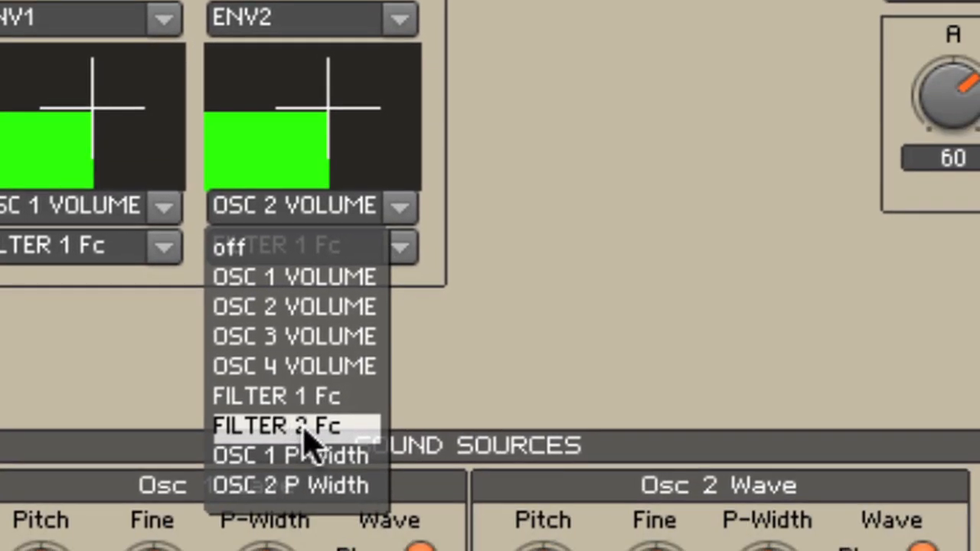
left_click(275, 427)
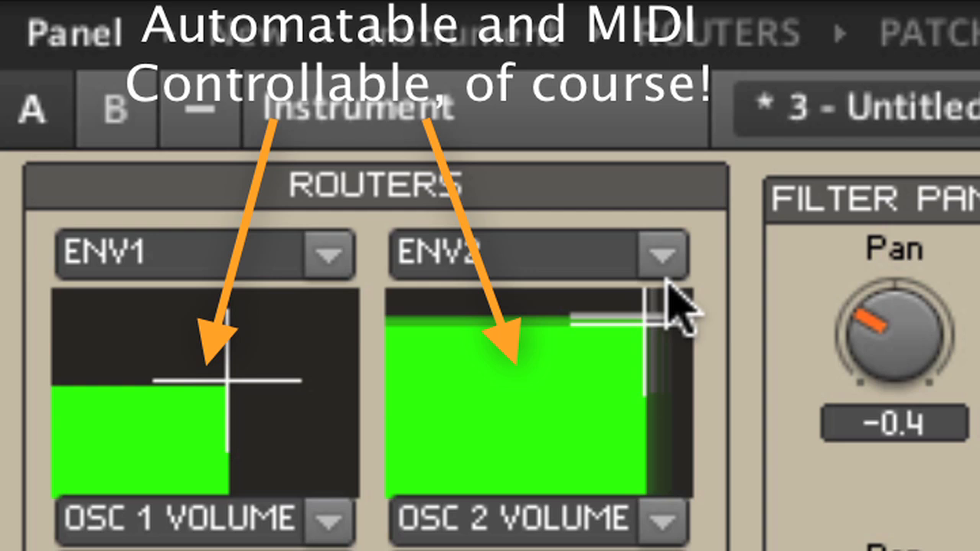
- Move the second XY display's cross-cursor to rebalance ENV2 between OSC 2 VOLUME and FILTER 2 Fc
left_click_drag(670, 307, 513, 391)
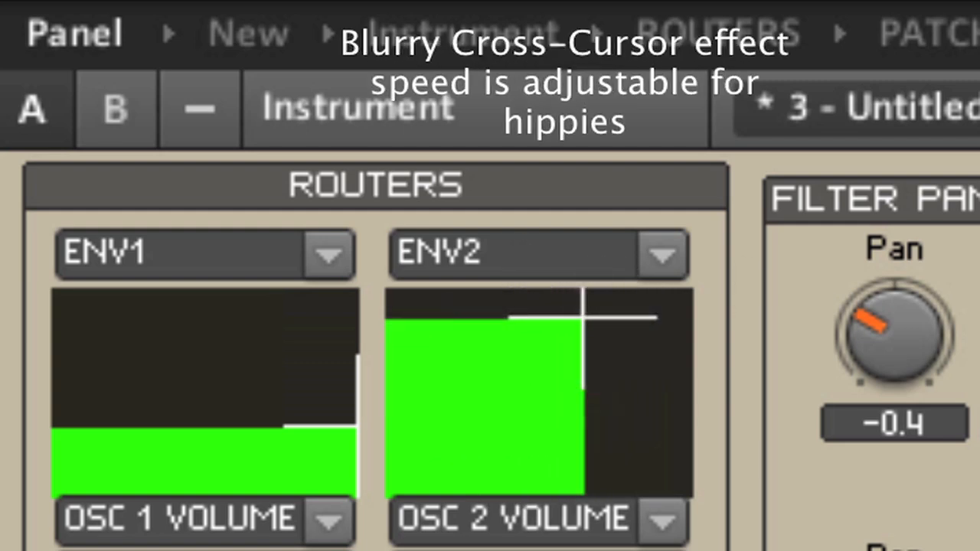
mouse_move(724, 364)
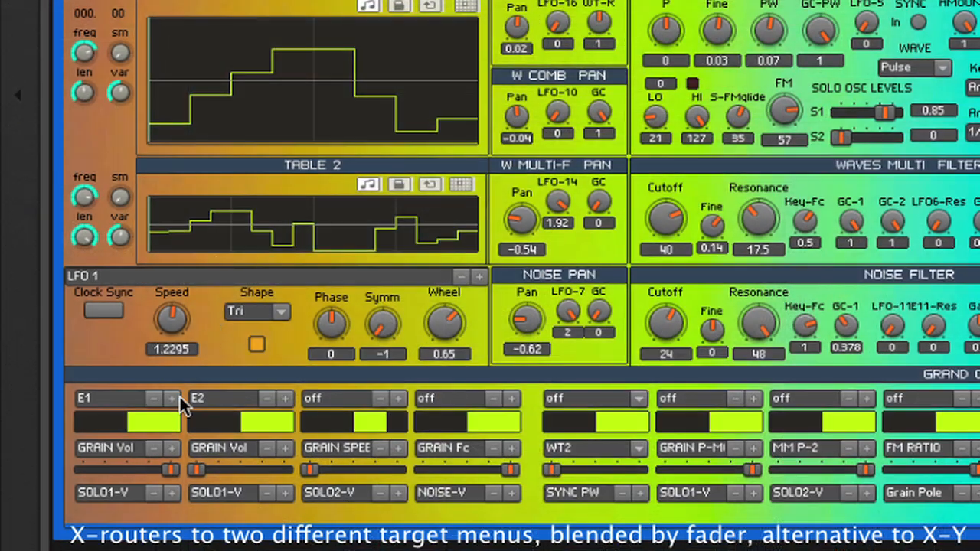
- Step the first router's source from E1 toward E5 and its GRAIN Vol target, then show the synth's structure view
left_click(173, 398)
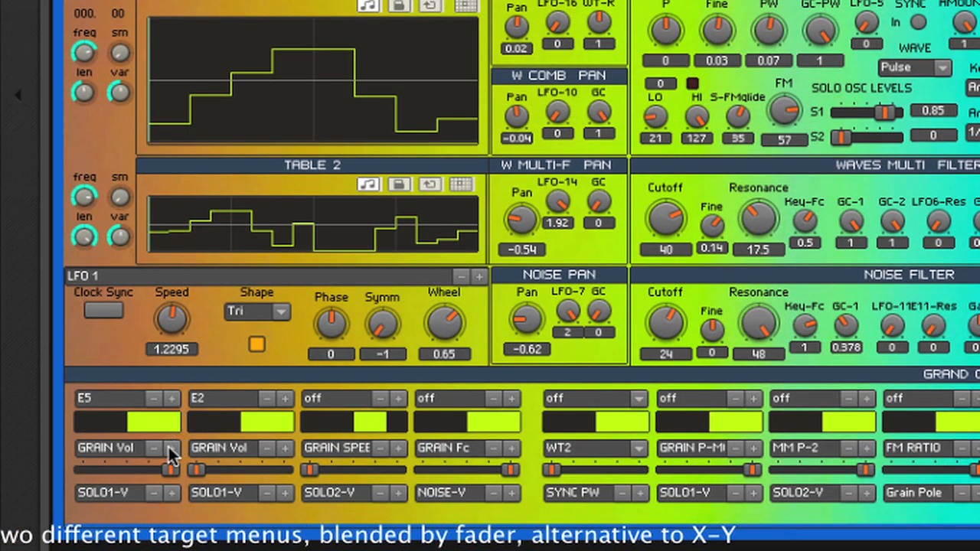
left_click(172, 448)
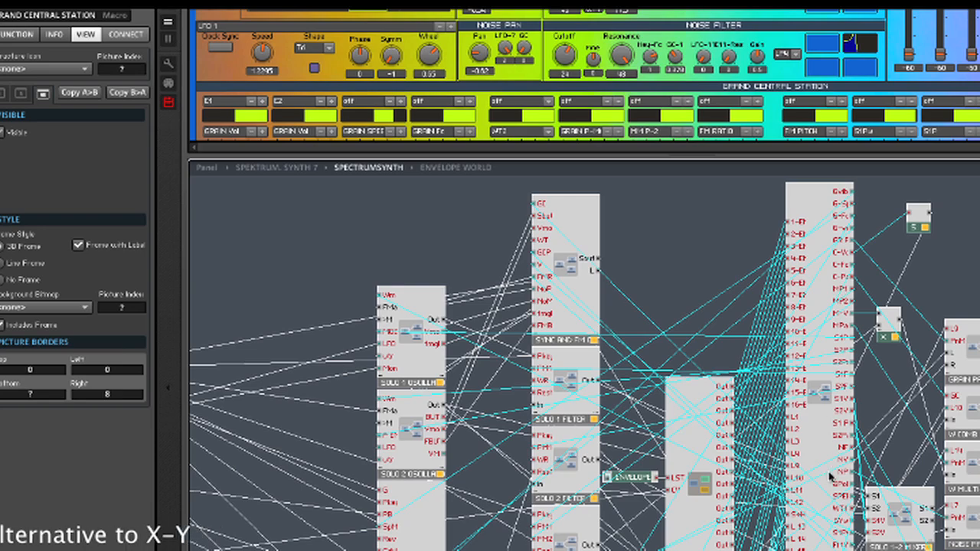
left_click(314, 68)
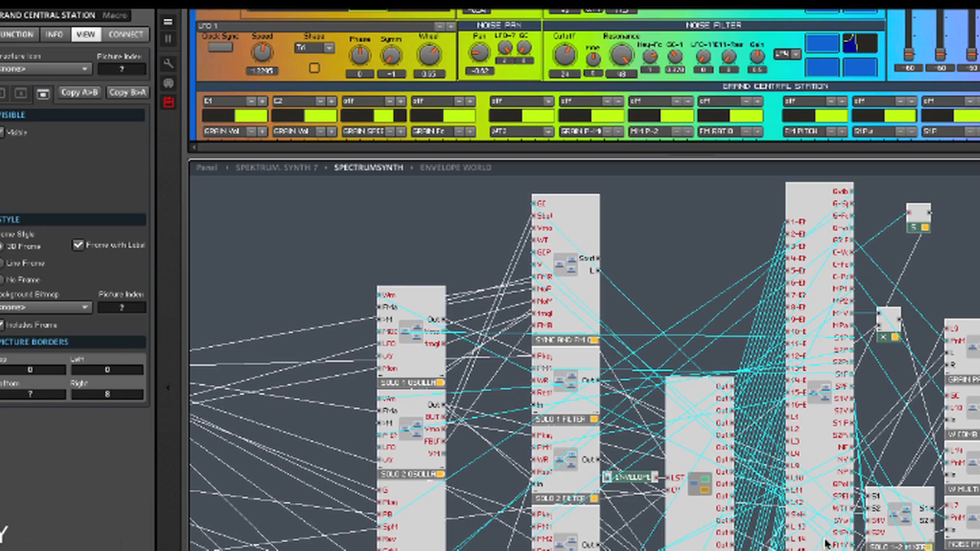